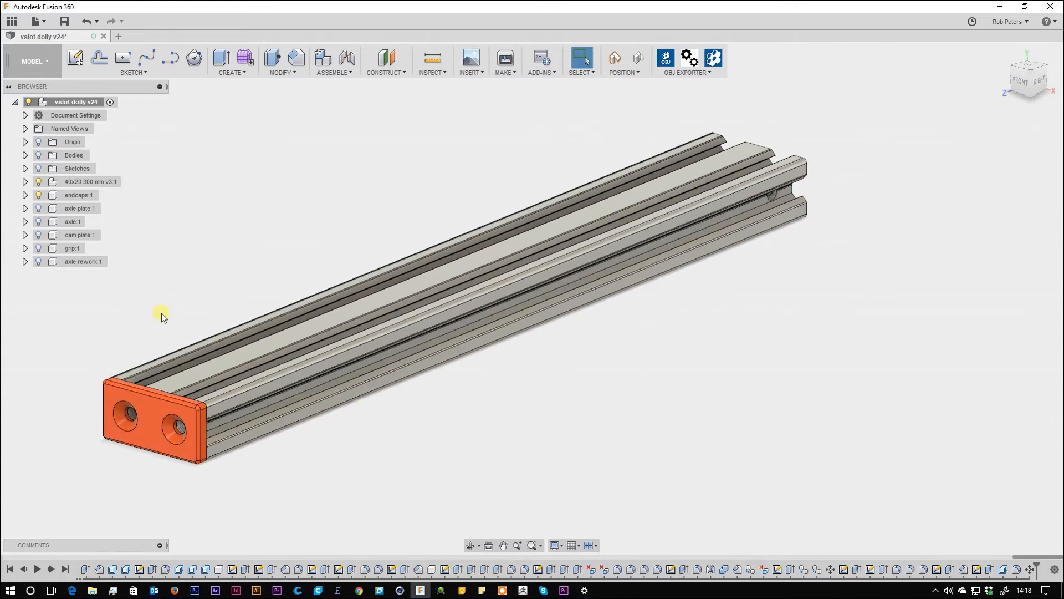
Step: Turn on the hidden dolly components so the axle plate appears beneath the rail and end cap
{"action": "left_click", "coordinate": [80, 209]}
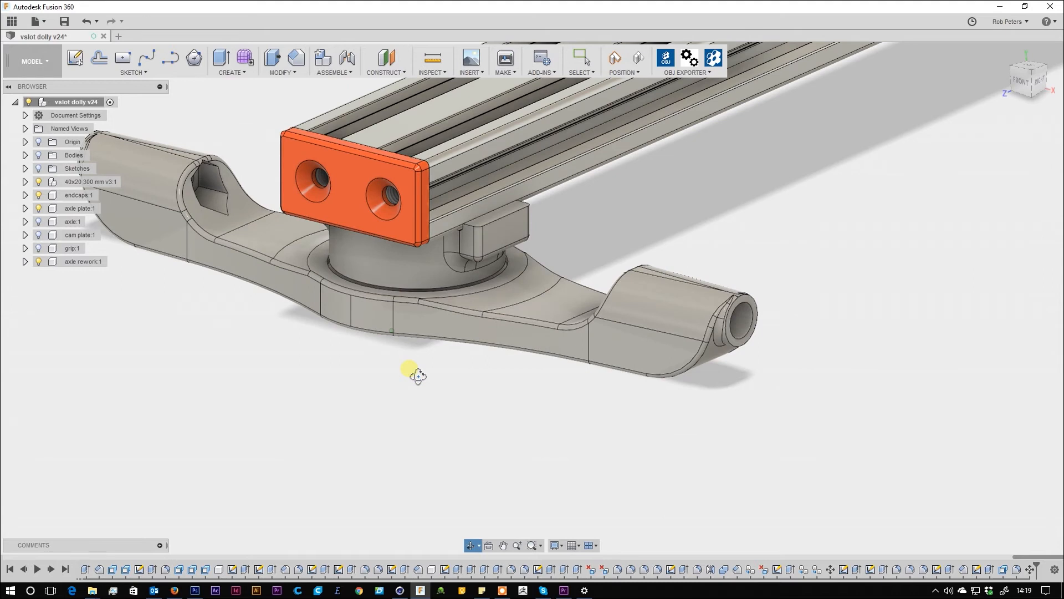
Step: Hide cam plate:1 to reveal the grip knob beneath the axle plate and rail
{"action": "left_click", "coordinate": [72, 248]}
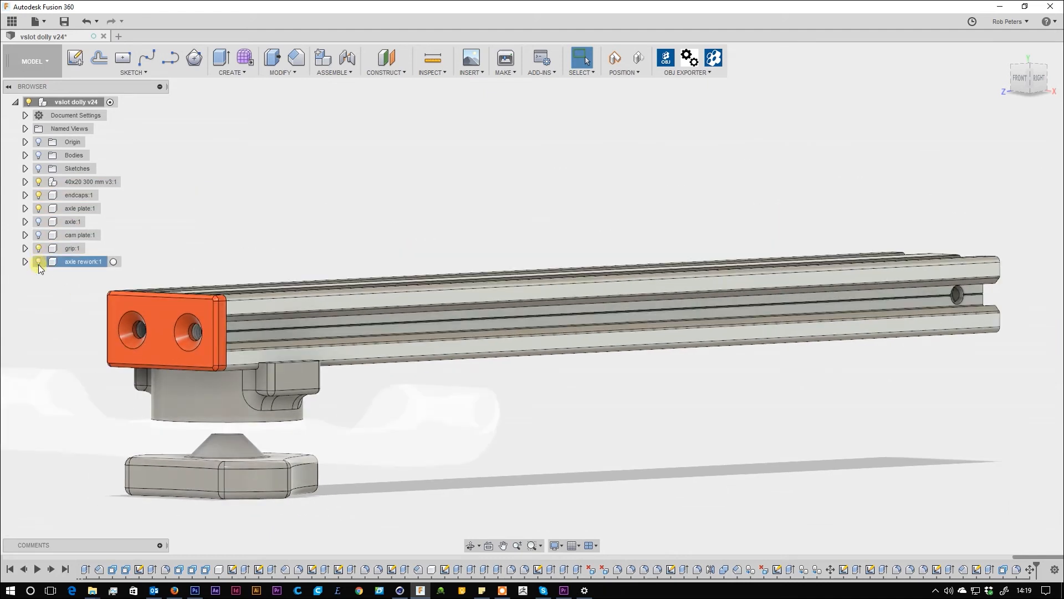
Step: Show cam plate:1 again and expand it to list Body8, Body9 and Body10
{"action": "left_click", "coordinate": [79, 234]}
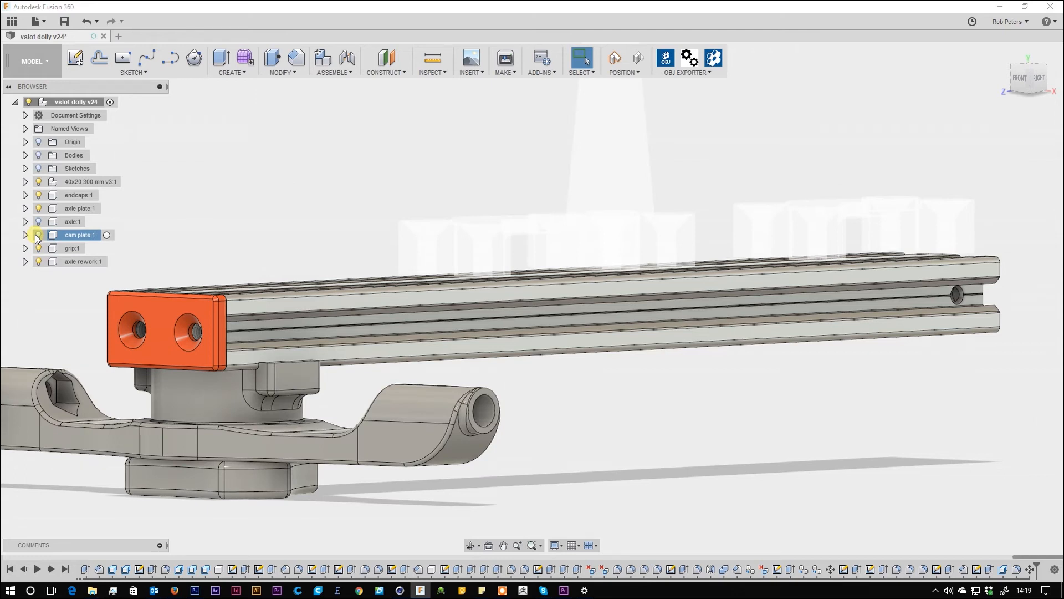
{"action": "left_click", "coordinate": [25, 233]}
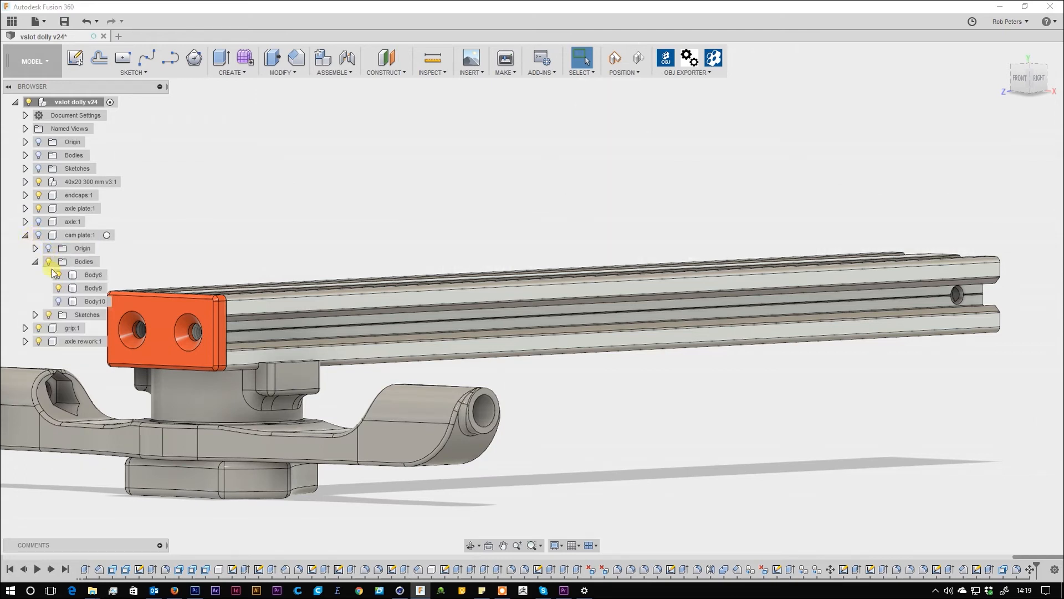